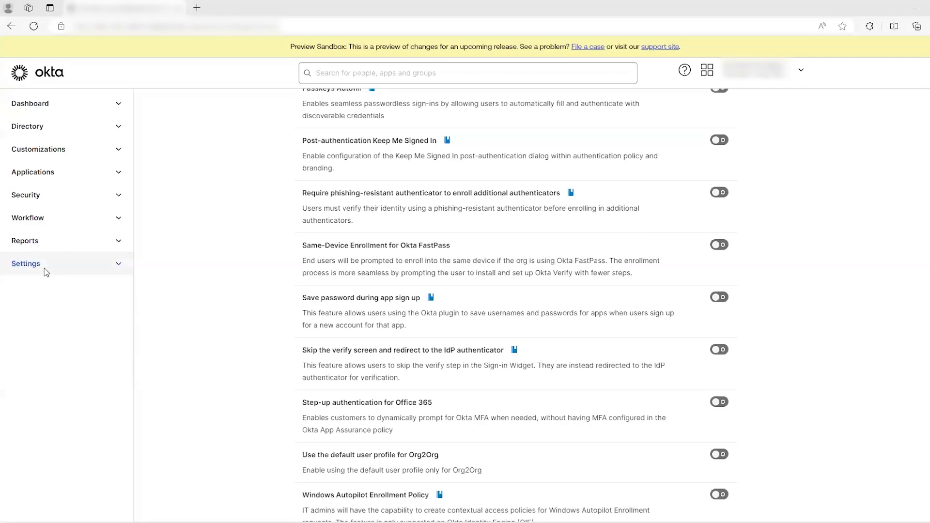
On the Settings Features page, switch on Same-Device Enrollment for Okta FastPass
{"action": "left_click", "coordinate": [26, 263]}
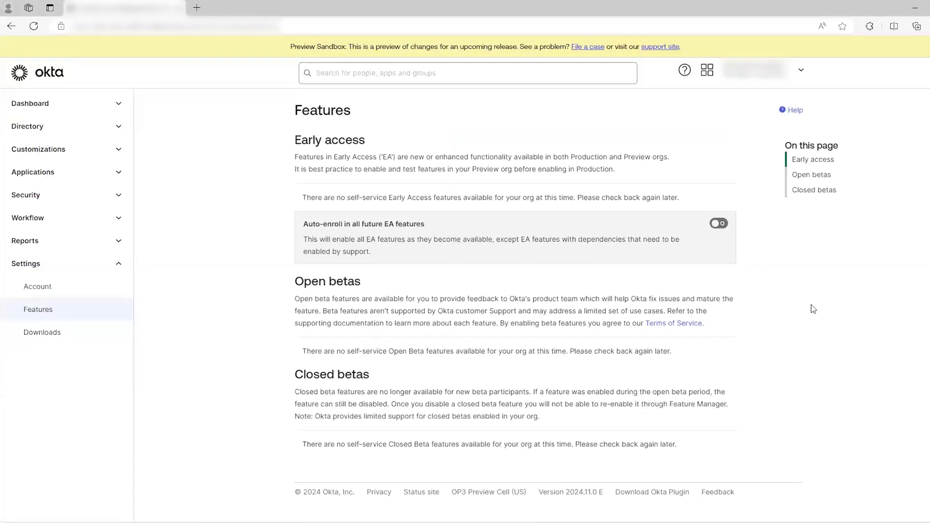
{"action": "scroll", "scroll_direction": "down", "scroll_amount": 3}
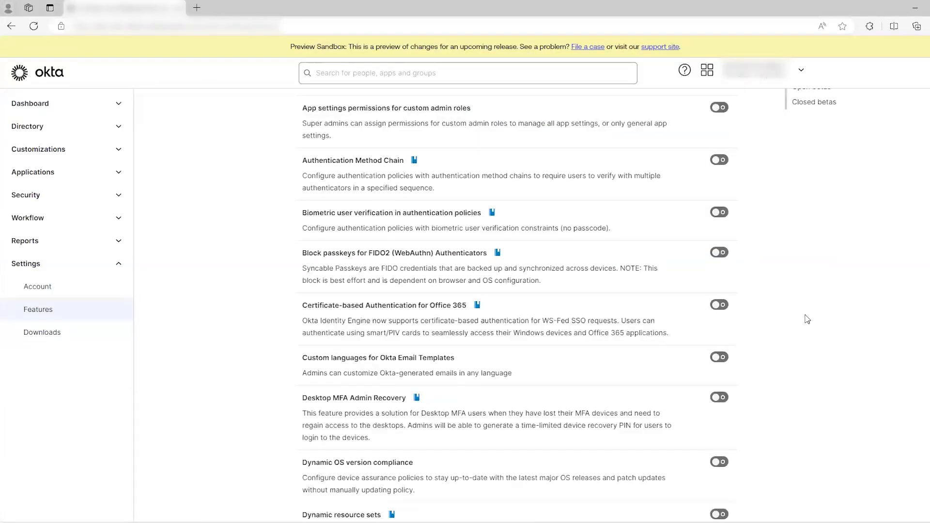
{"action": "scroll", "scroll_direction": "down", "scroll_amount": 3}
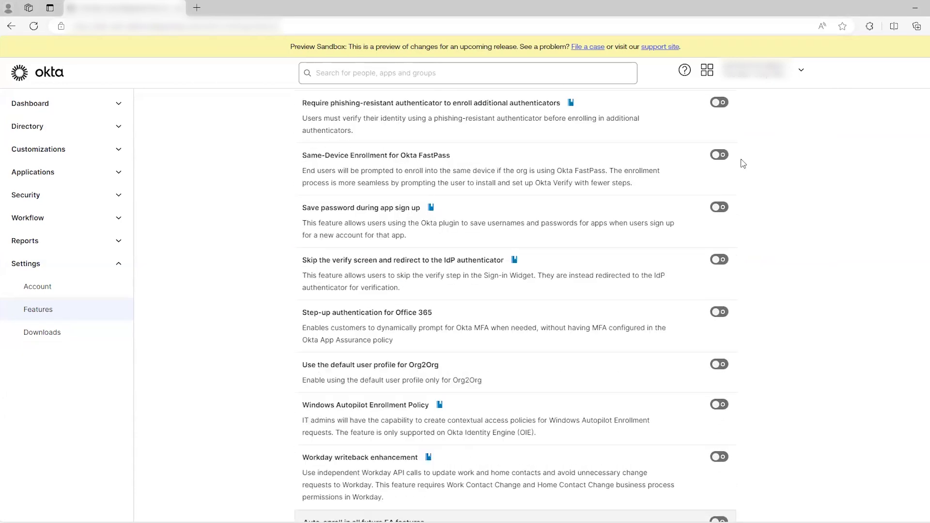
{"action": "left_click", "coordinate": [719, 155]}
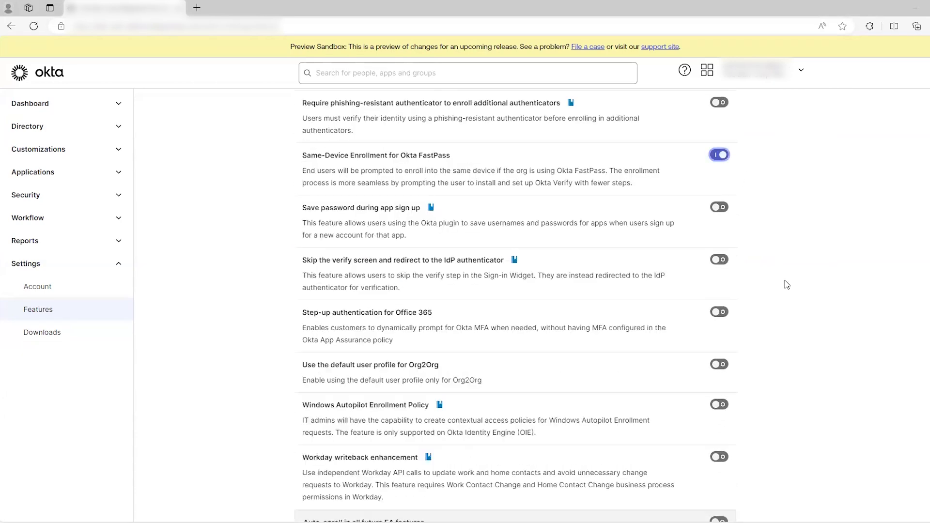
{"action": "left_click", "coordinate": [719, 153]}
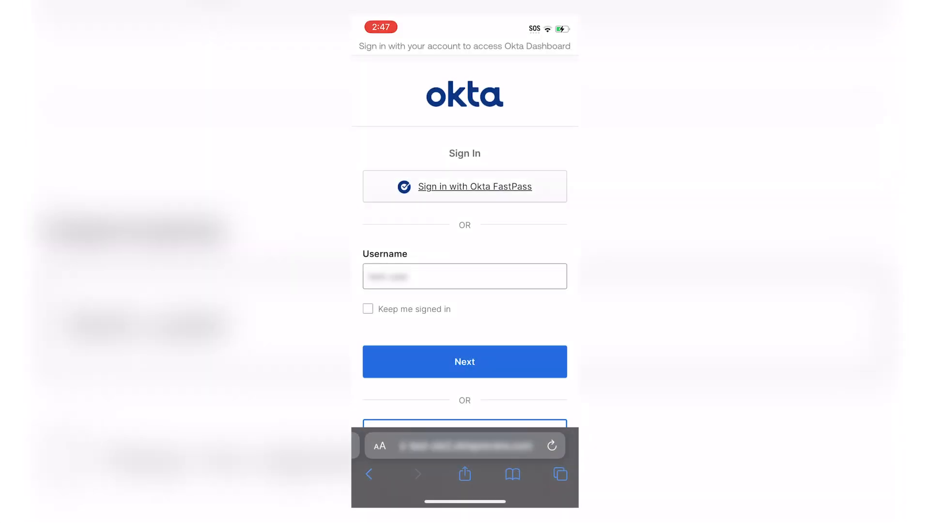
Submit the username and password to reach setup for Google Authenticator and Okta Verify
{"action": "left_click", "coordinate": [465, 362]}
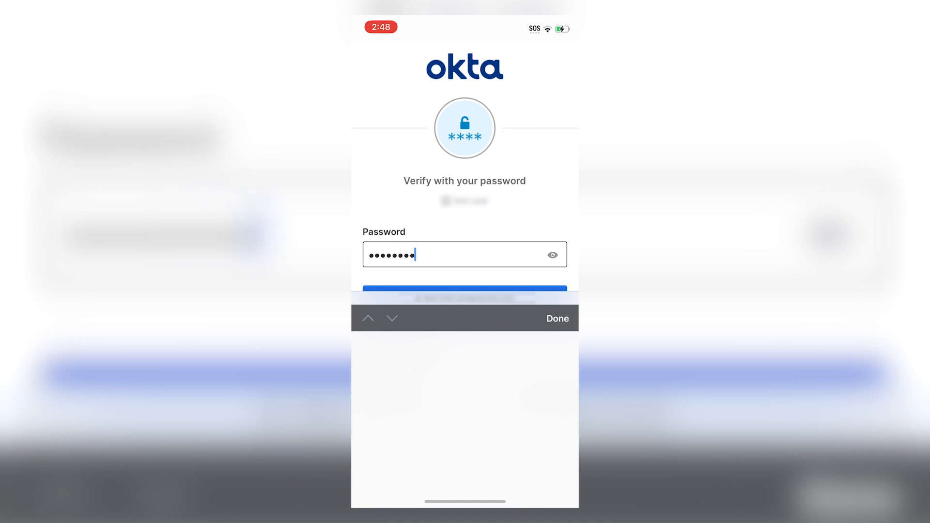
{"action": "left_click", "coordinate": [557, 318]}
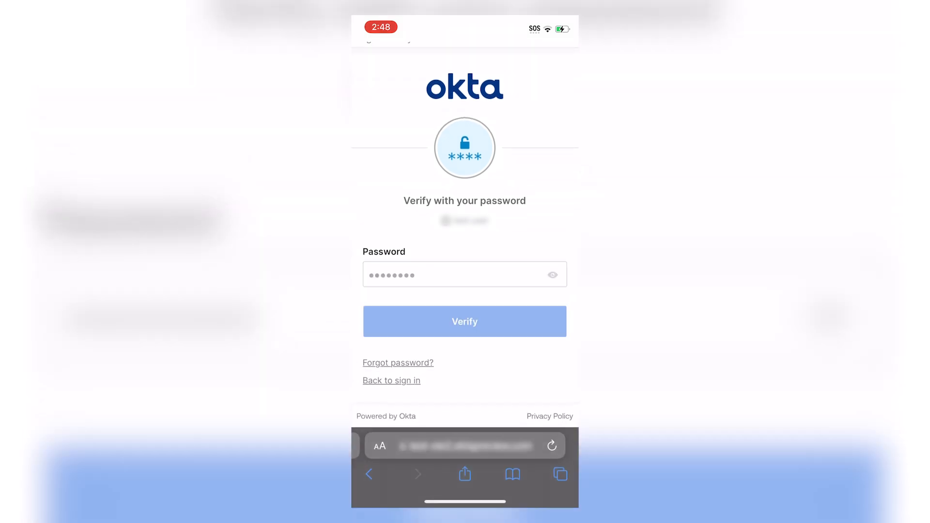
{"action": "left_click", "coordinate": [464, 321]}
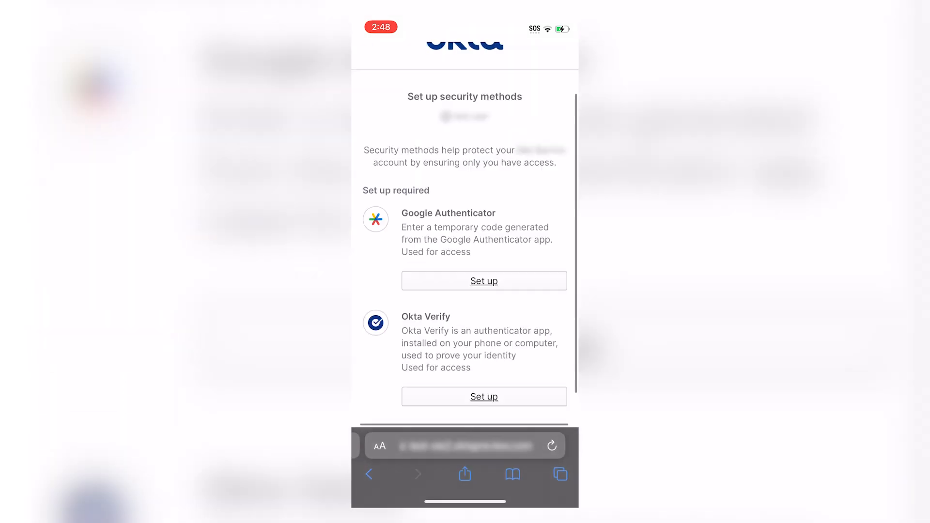
{"action": "scroll", "scroll_direction": "down", "scroll_amount": 3}
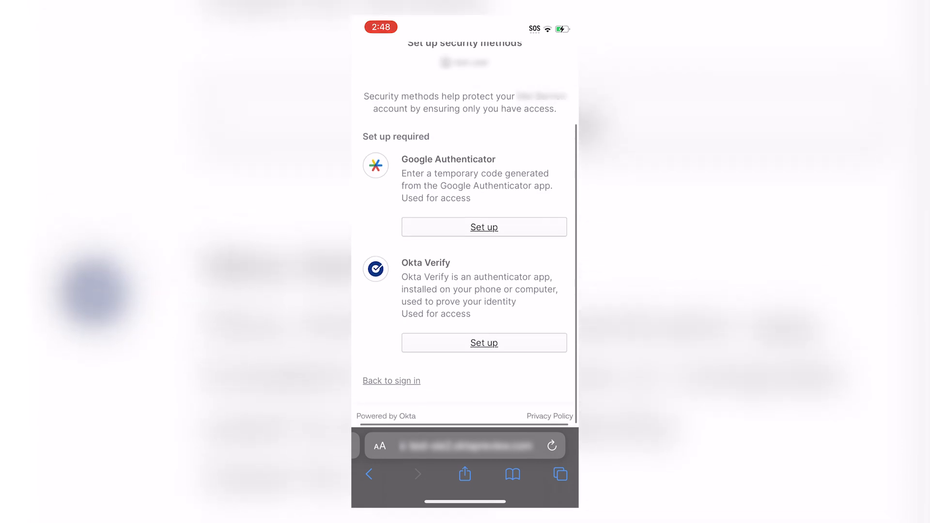
Start Okta Verify setup, add the prefilled account, and re-verify its password
{"action": "left_click", "coordinate": [483, 343]}
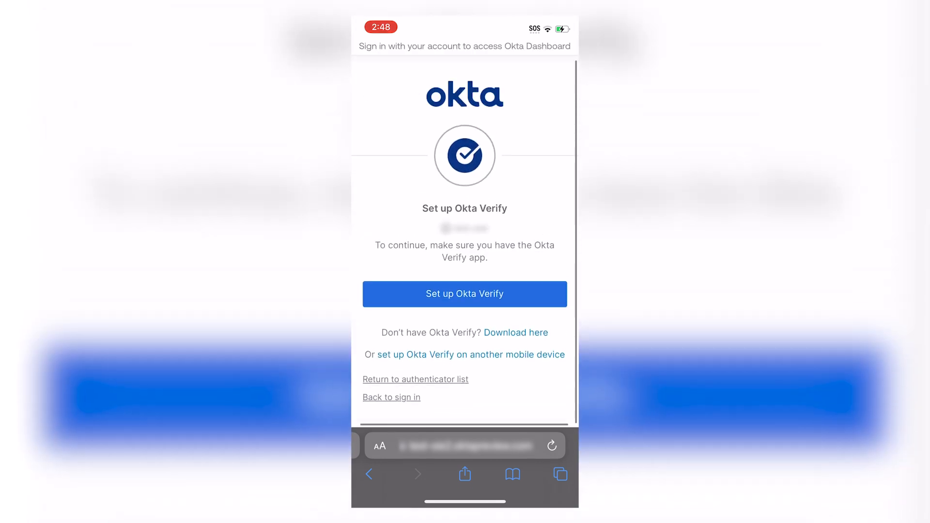
{"action": "left_click", "coordinate": [464, 294]}
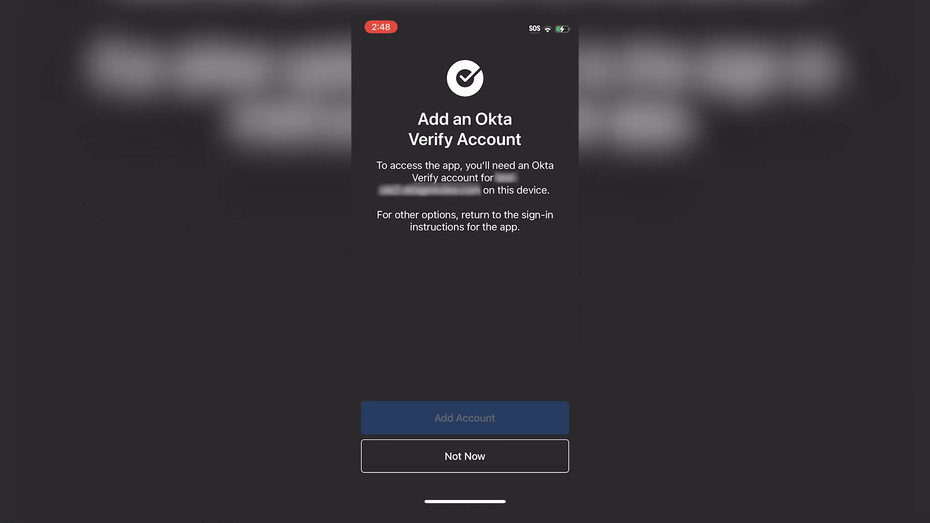
{"action": "left_click", "coordinate": [465, 418]}
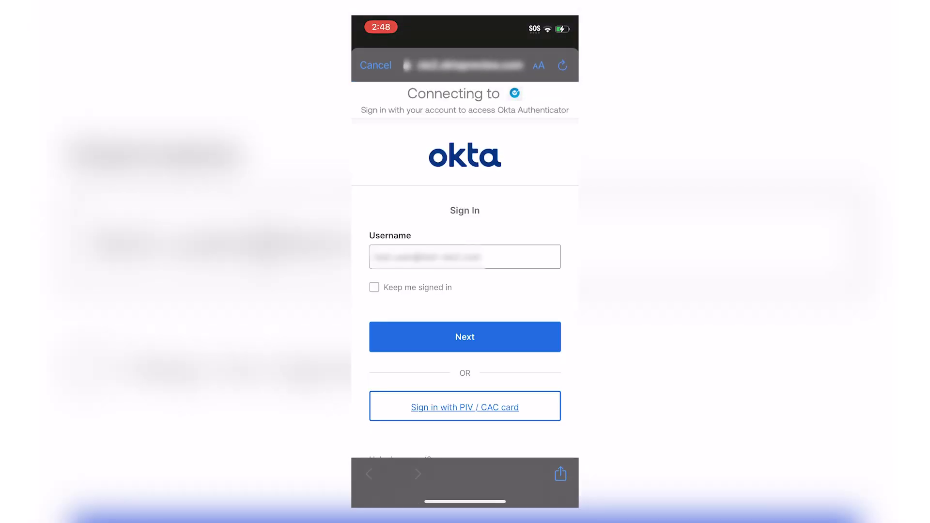
{"action": "left_click", "coordinate": [464, 337]}
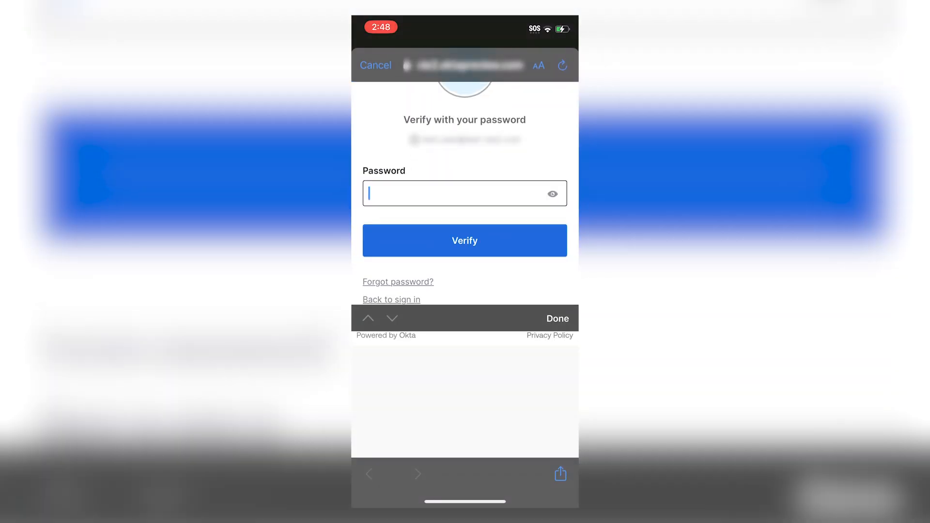
{"action": "type", "text": "password"}
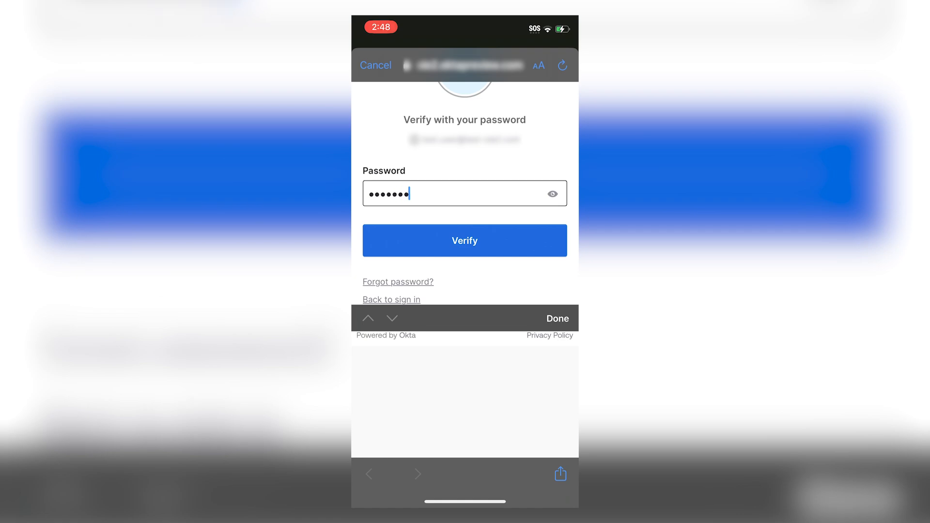
{"action": "left_click", "coordinate": [464, 240]}
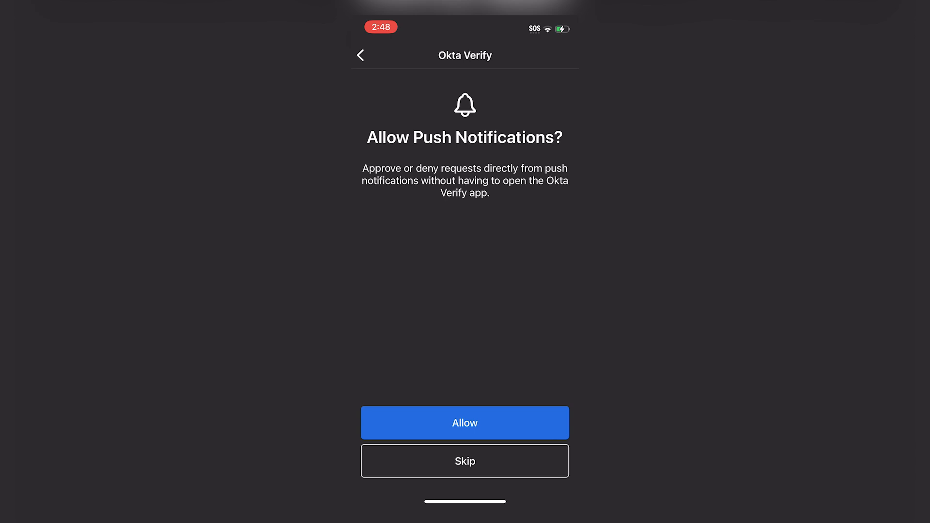
Allow push notifications and Face ID in Okta Verify, then view the added account
{"action": "left_click", "coordinate": [465, 422]}
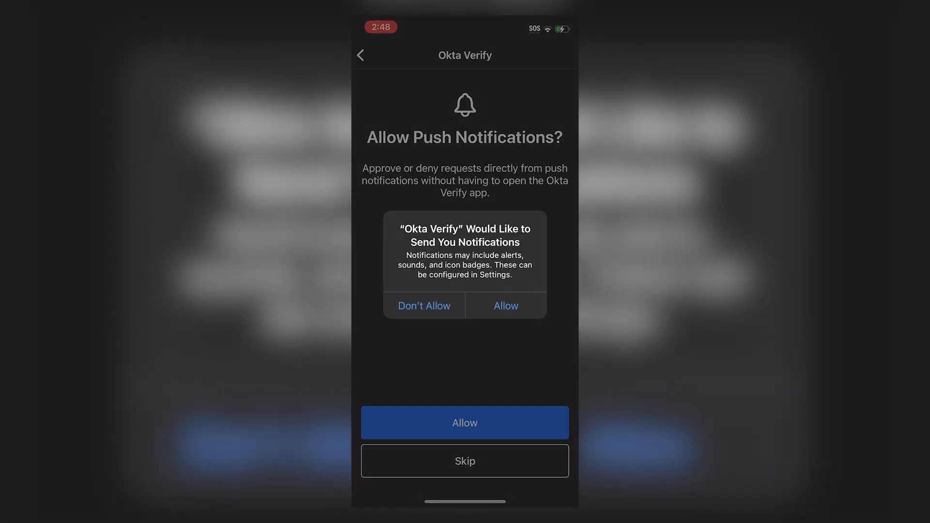
{"action": "left_click", "coordinate": [506, 306]}
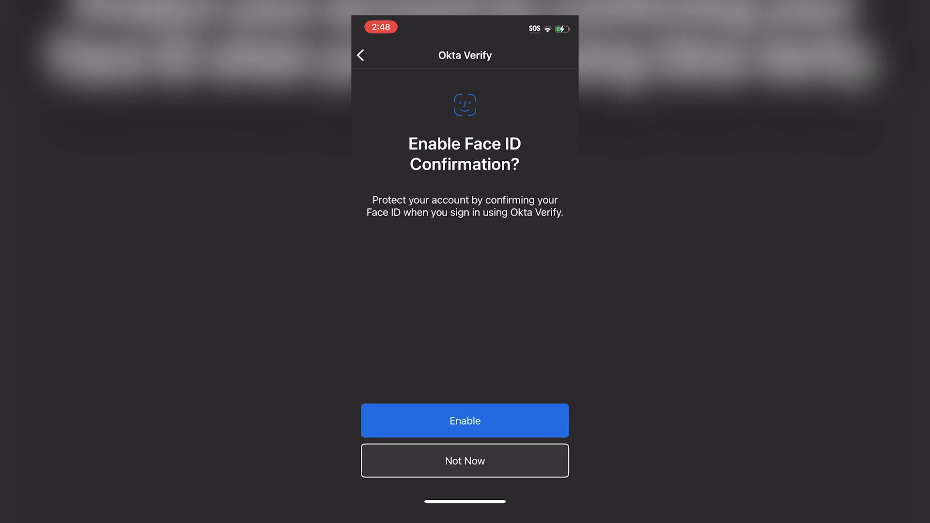
{"action": "left_click", "coordinate": [465, 420]}
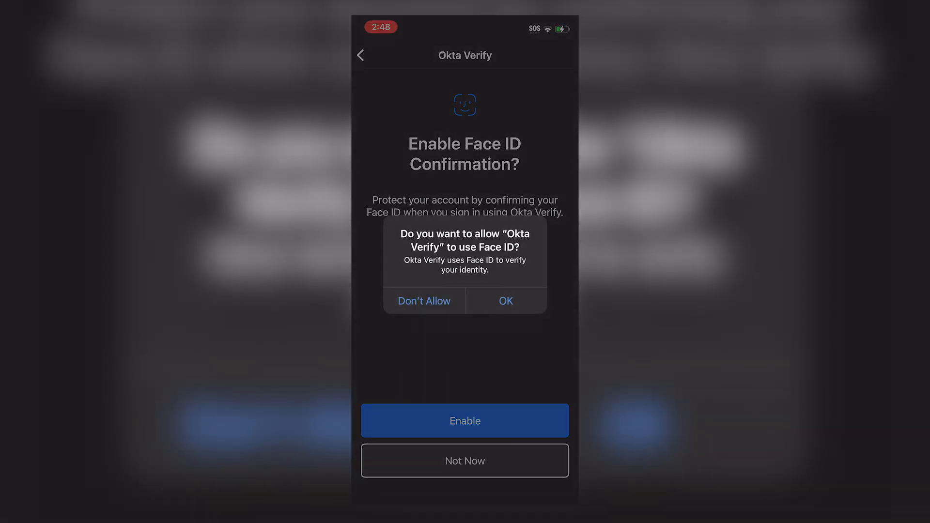
{"action": "left_click", "coordinate": [506, 301]}
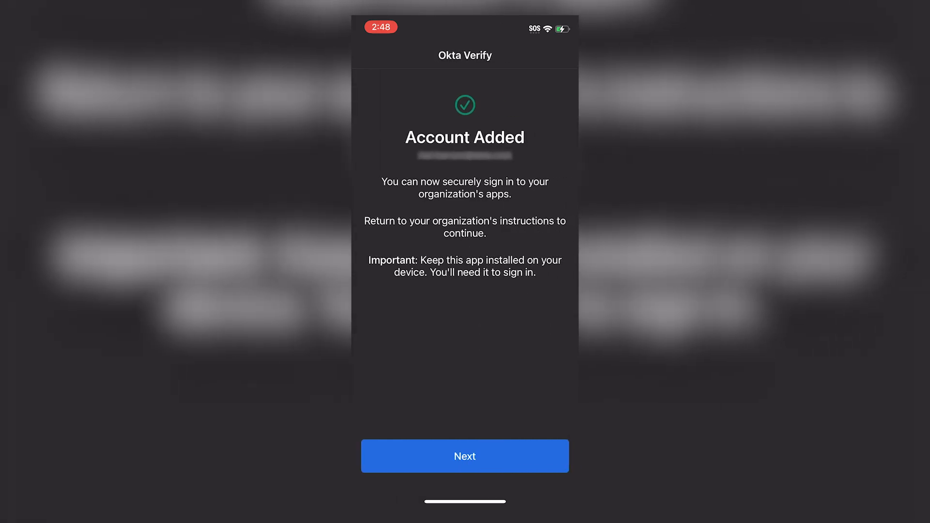
{"action": "left_click", "coordinate": [464, 456]}
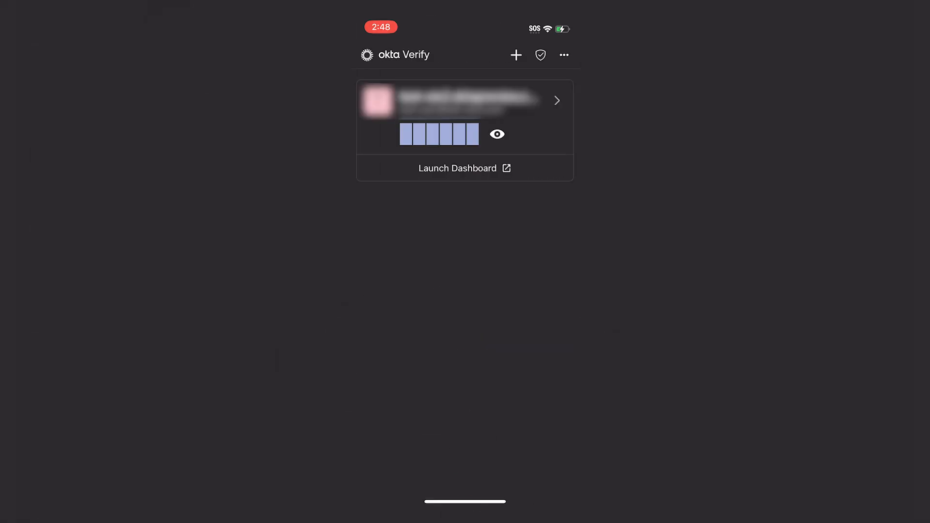